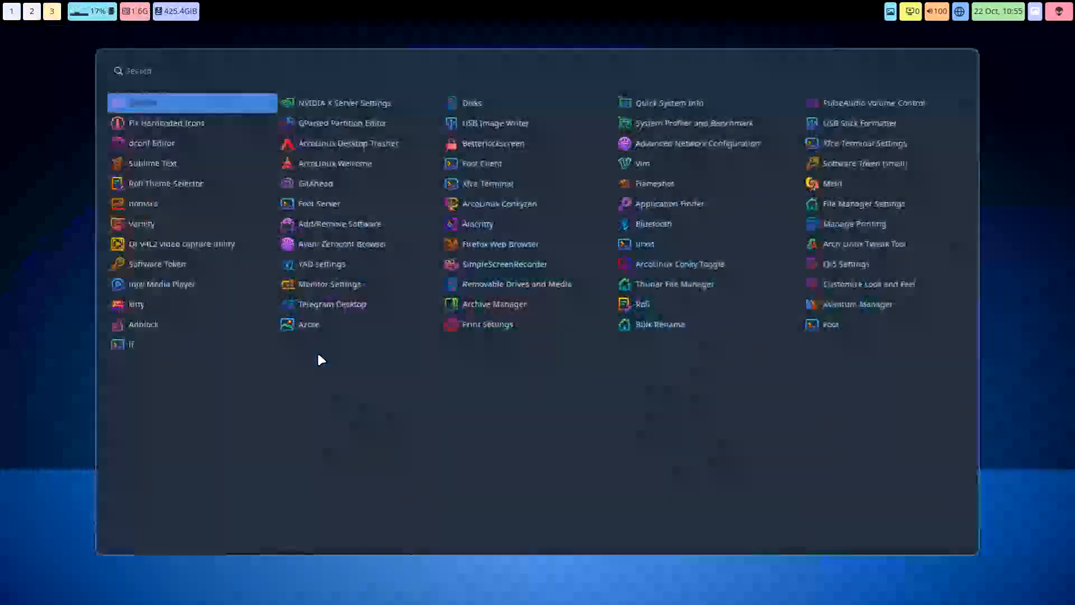
Launch NVIDIA X Server Settings from the launcher and view the driver 535.113.01 system info
{"action": "type", "text": "nv"}
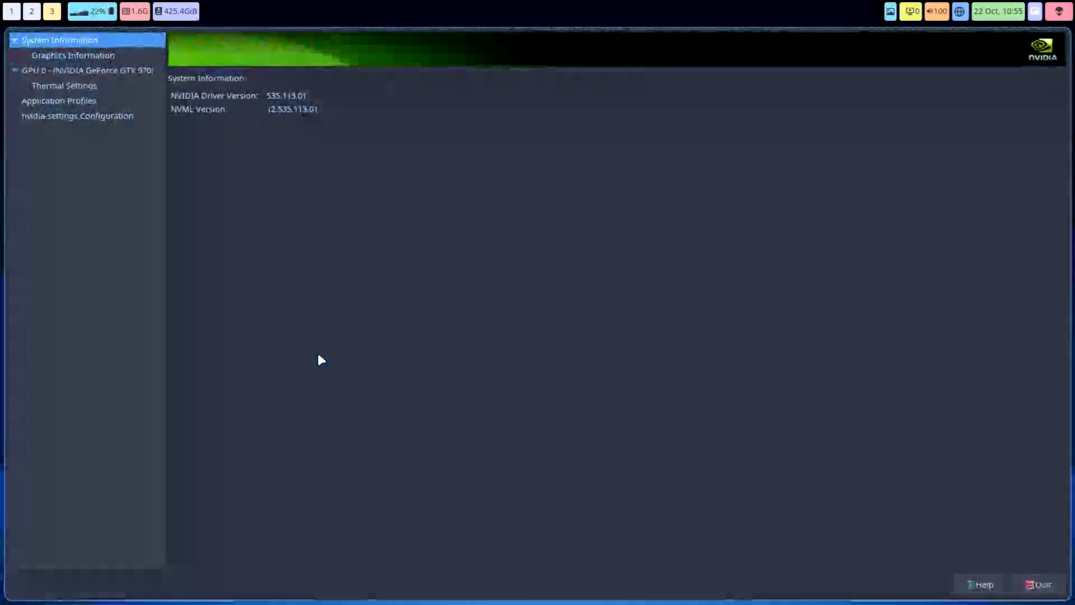
{"action": "mouse_move", "coordinate": [177, 77]}
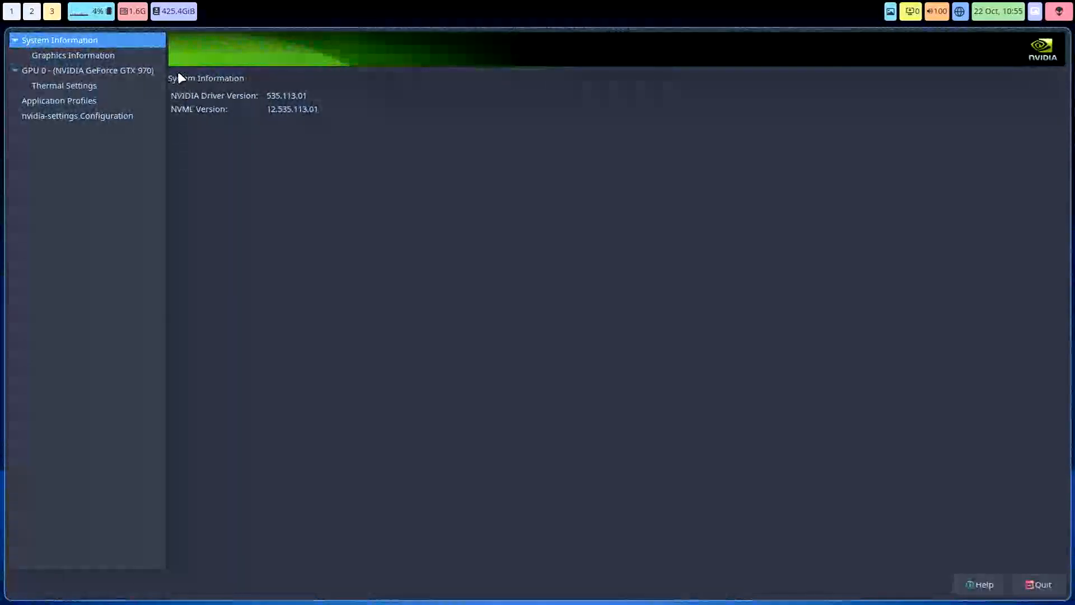
{"action": "left_click", "coordinate": [87, 70]}
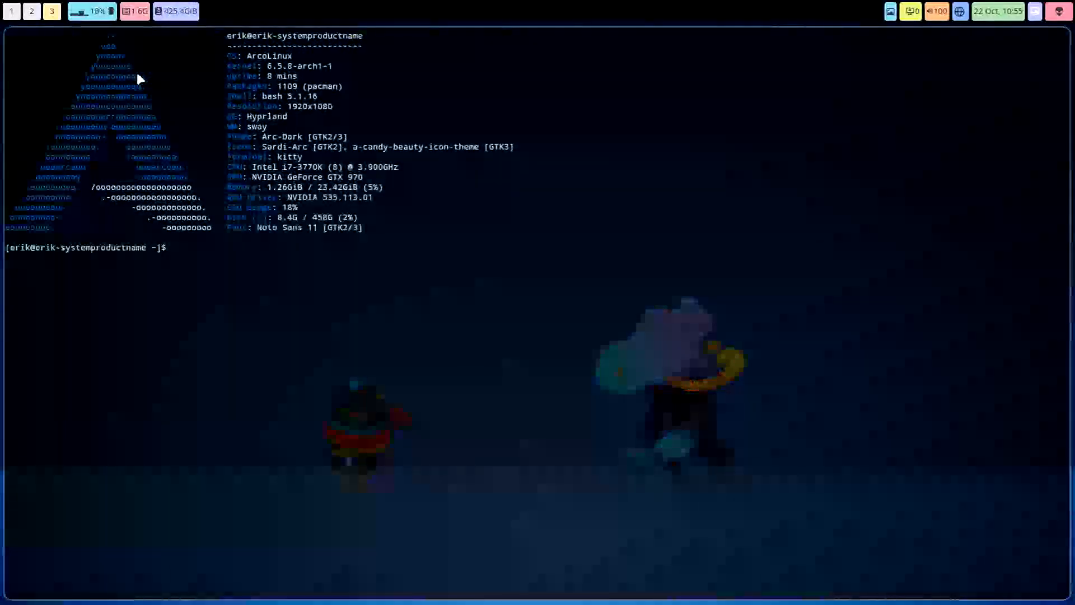
Run 'yay nvidia' and scroll through the listed NVIDIA driver packages
{"action": "type", "text": "yay"}
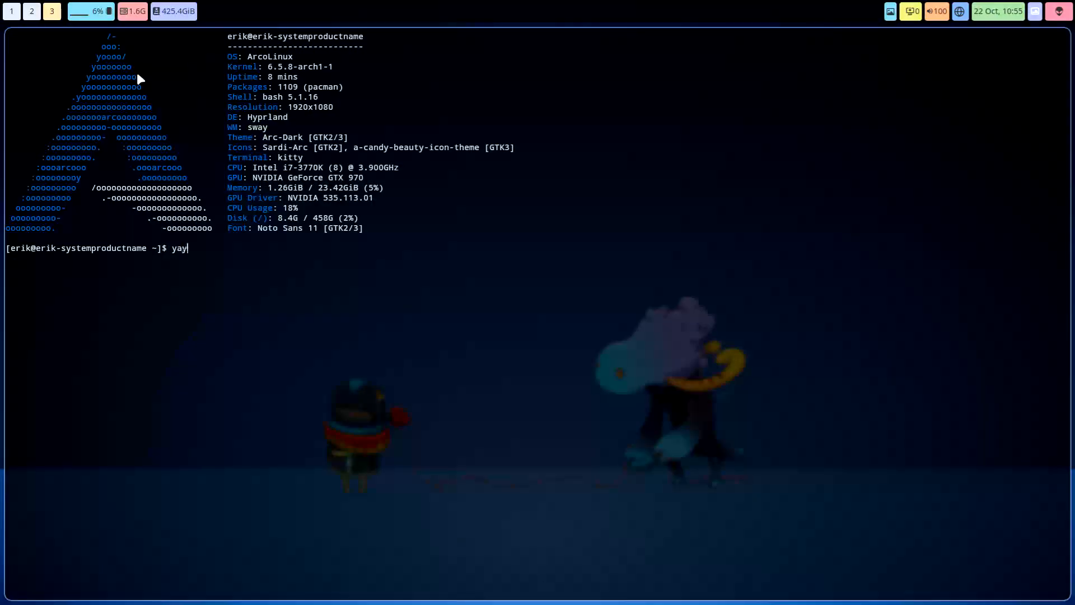
{"action": "type", "text": "n"}
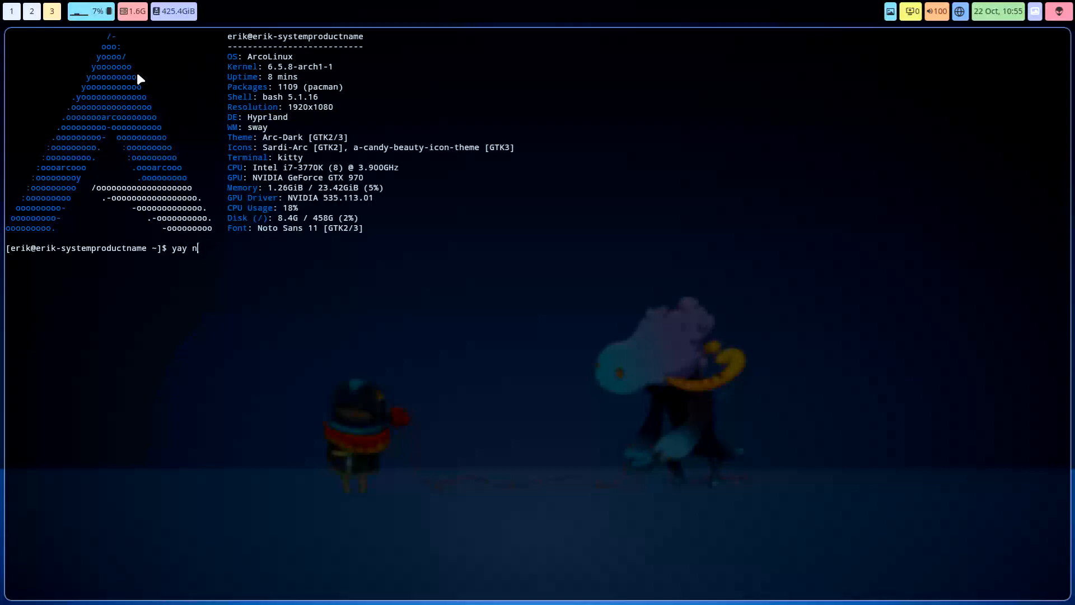
{"action": "type", "text": "vidia"}
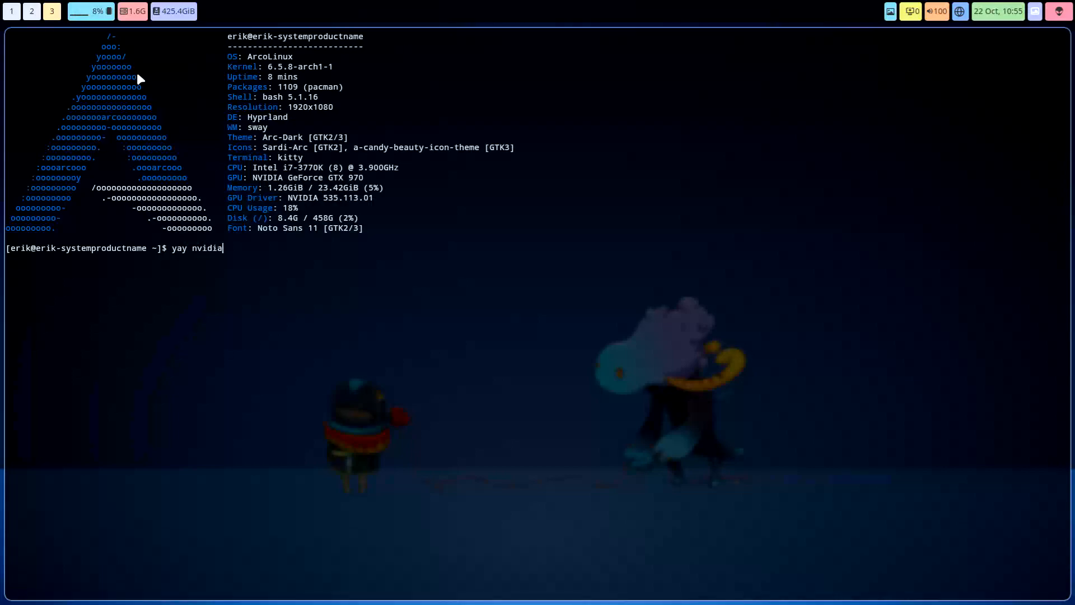
{"action": "key", "text": "Return"}
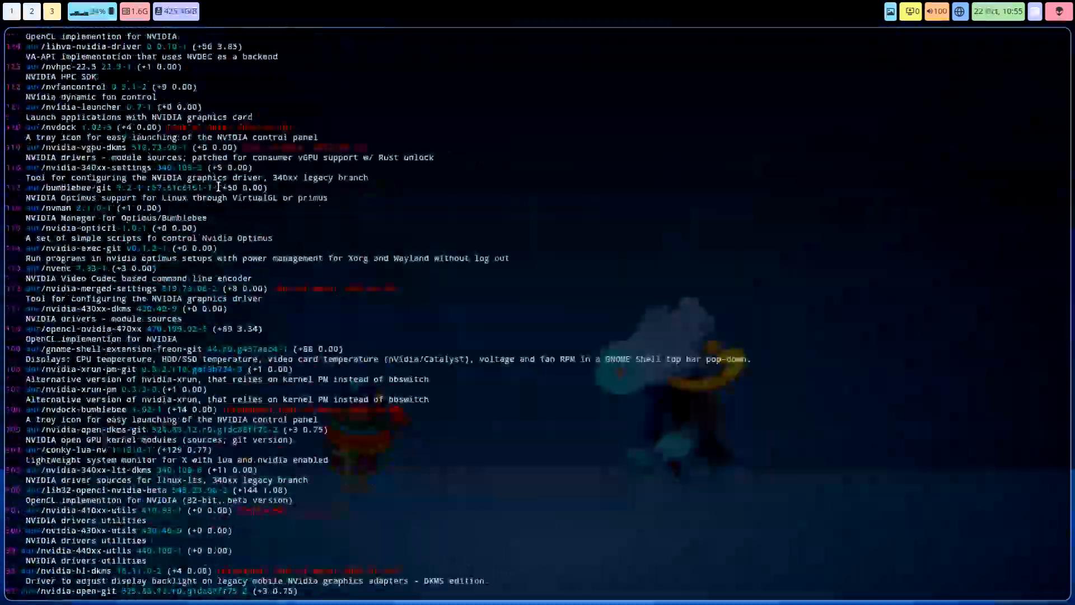
{"action": "scroll", "scroll_direction": "down", "scroll_amount": 3}
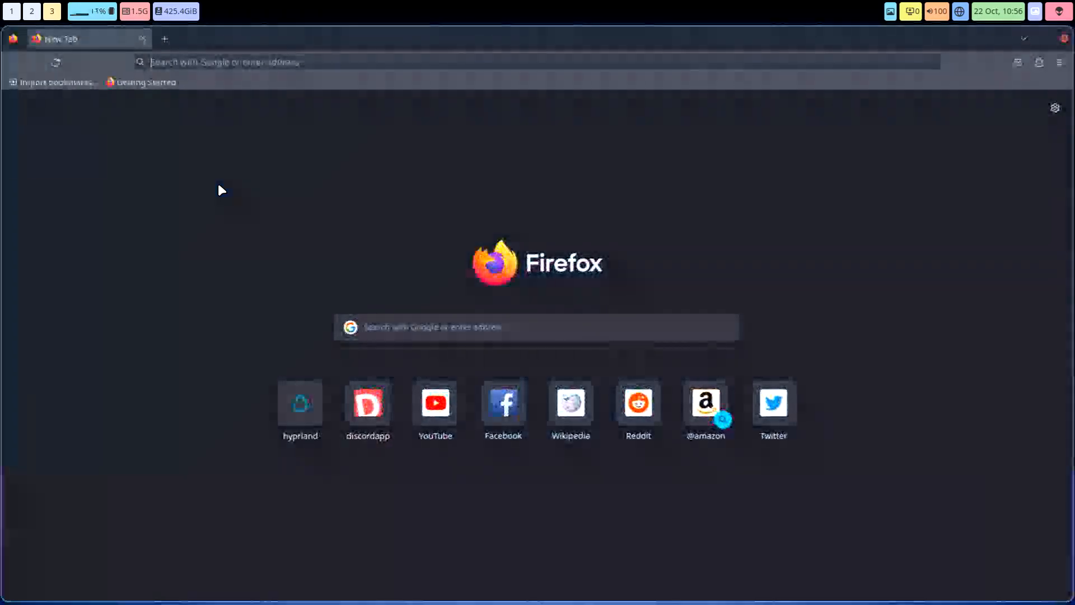
Go to hyprland.org, enter the Wiki and navigate to its Nvidia page
{"action": "type", "text": "arc"}
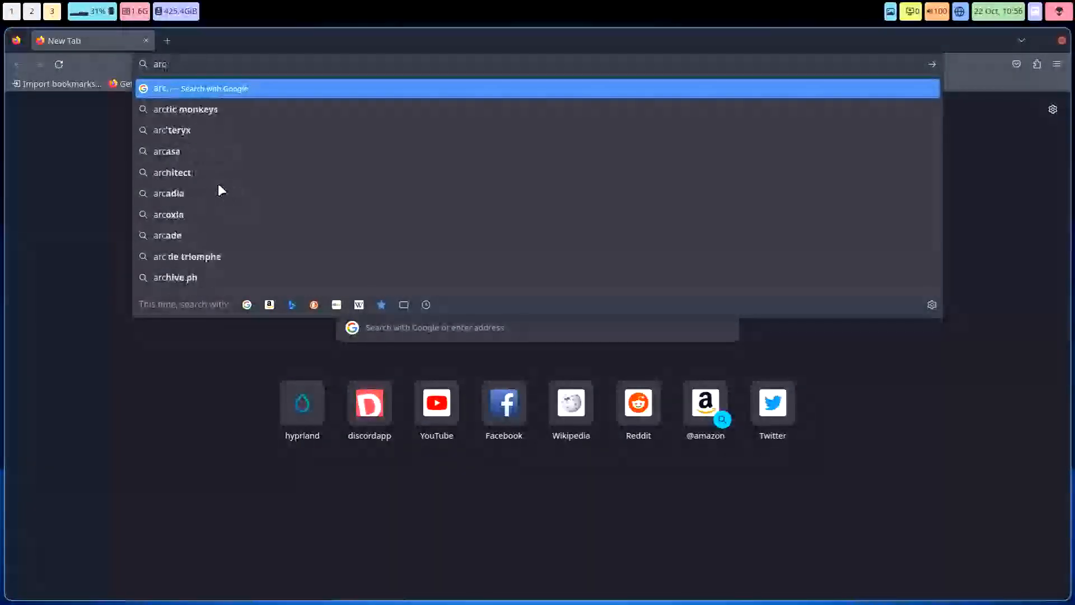
{"action": "type", "text": "hyu"}
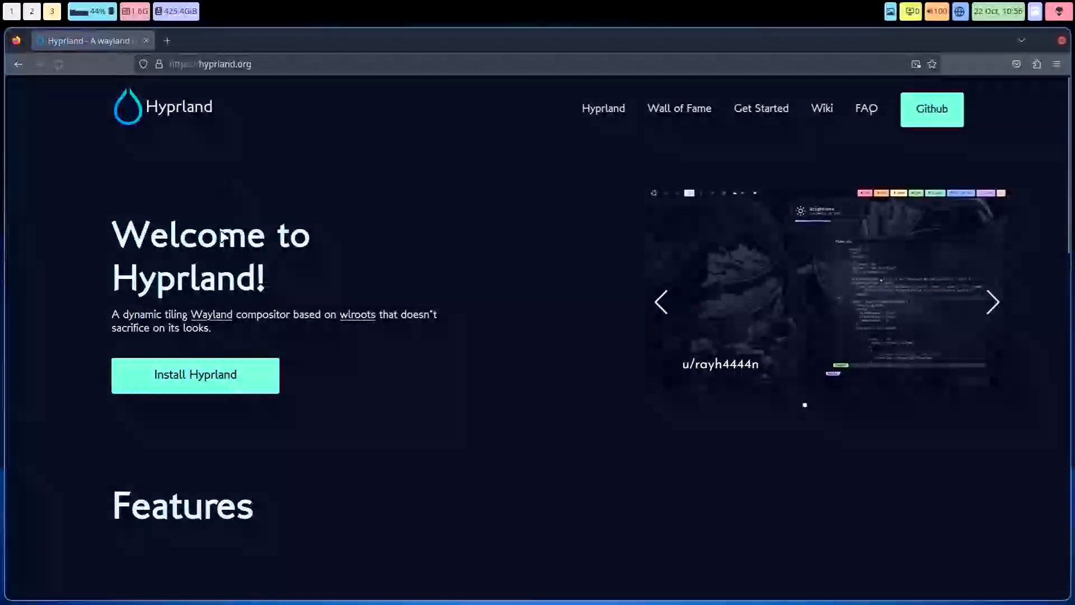
{"action": "left_click", "coordinate": [821, 109]}
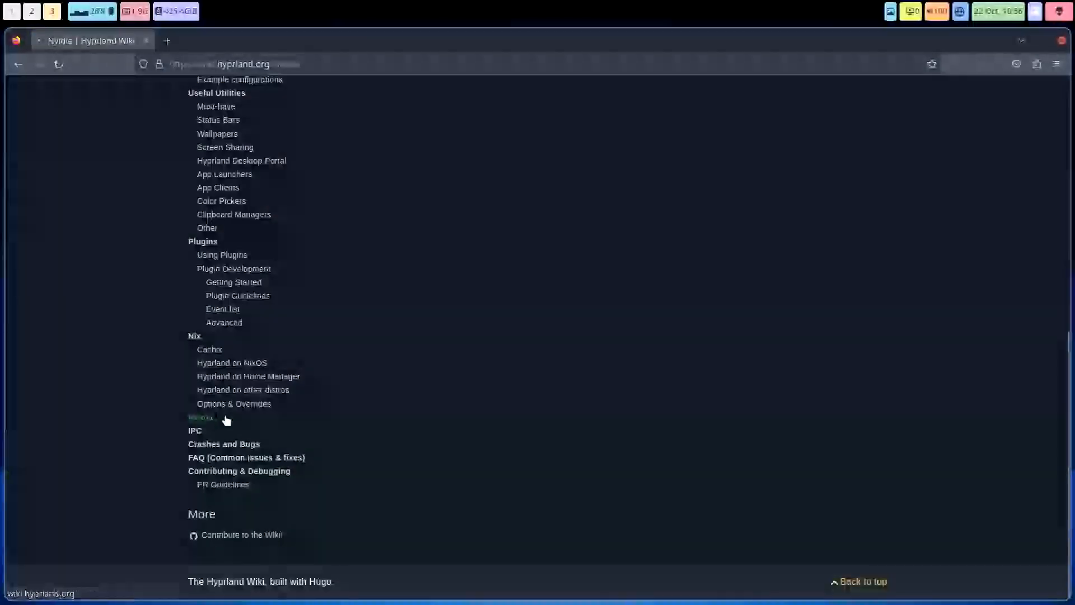
{"action": "left_click", "coordinate": [201, 416]}
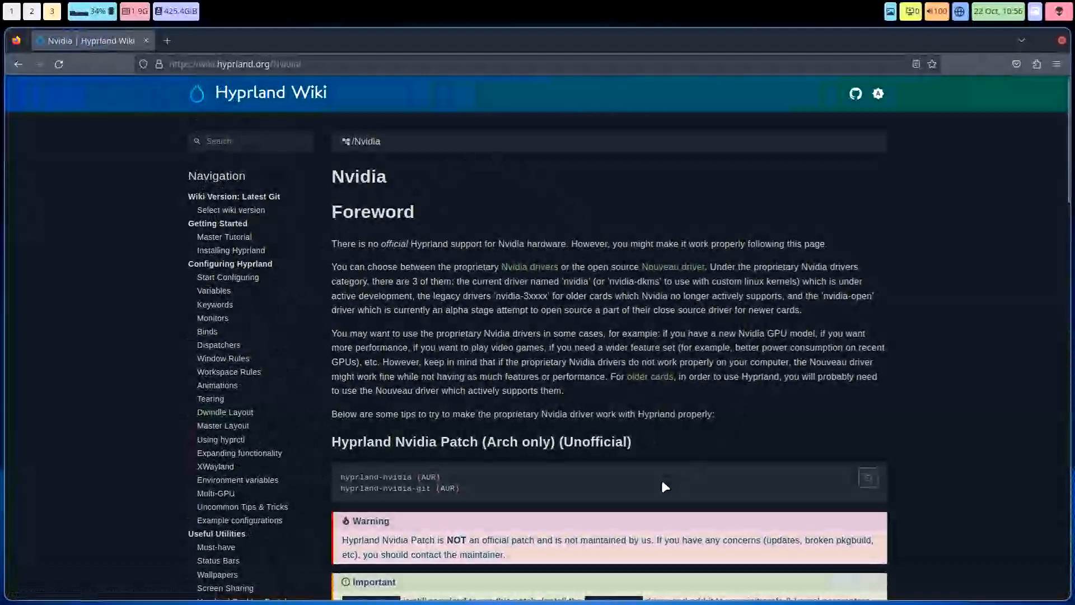
{"action": "mouse_move", "coordinate": [110, 224]}
{"action": "type", "text": "ngrub"}
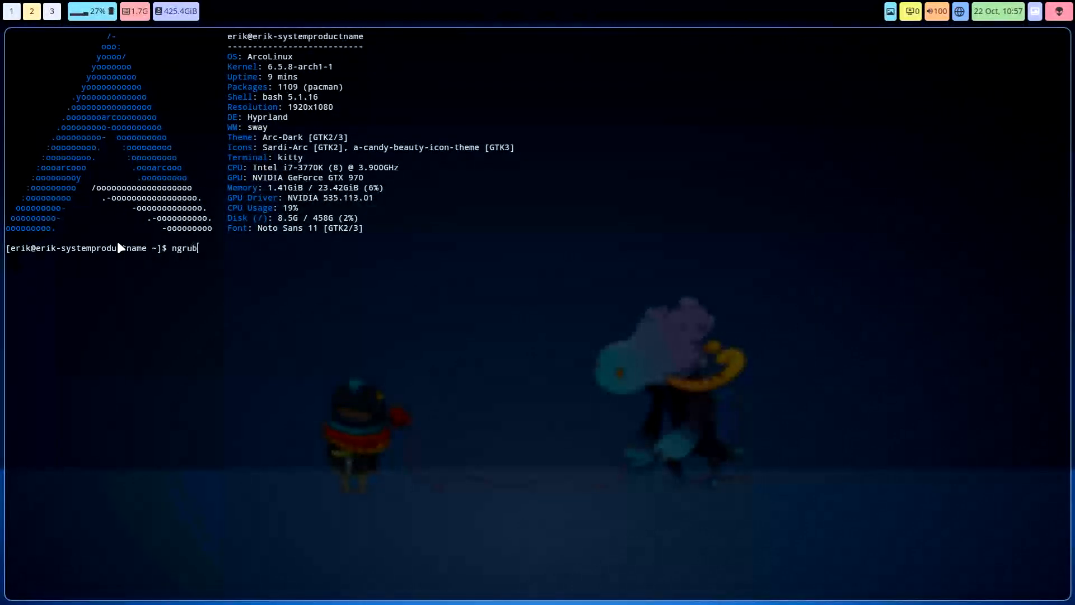
View /etc/default/grub with nvidia-drm.modeset=1 via ngrub, close it, then view /etc/mkinitcpio.conf
{"action": "key", "text": "Return"}
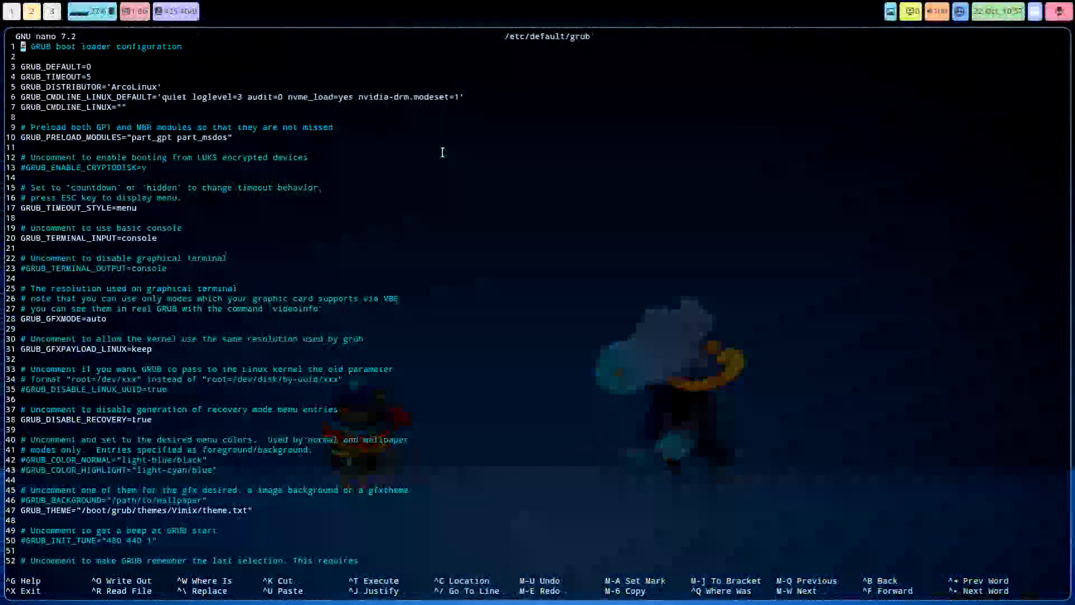
{"action": "key", "text": "ctrl+x"}
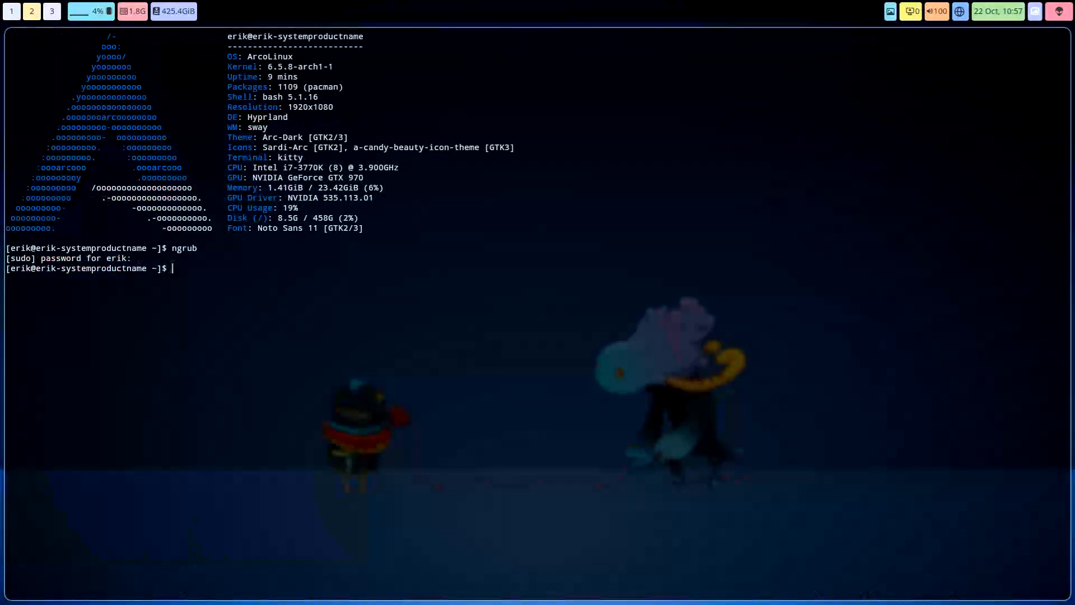
{"action": "key", "text": "Return"}
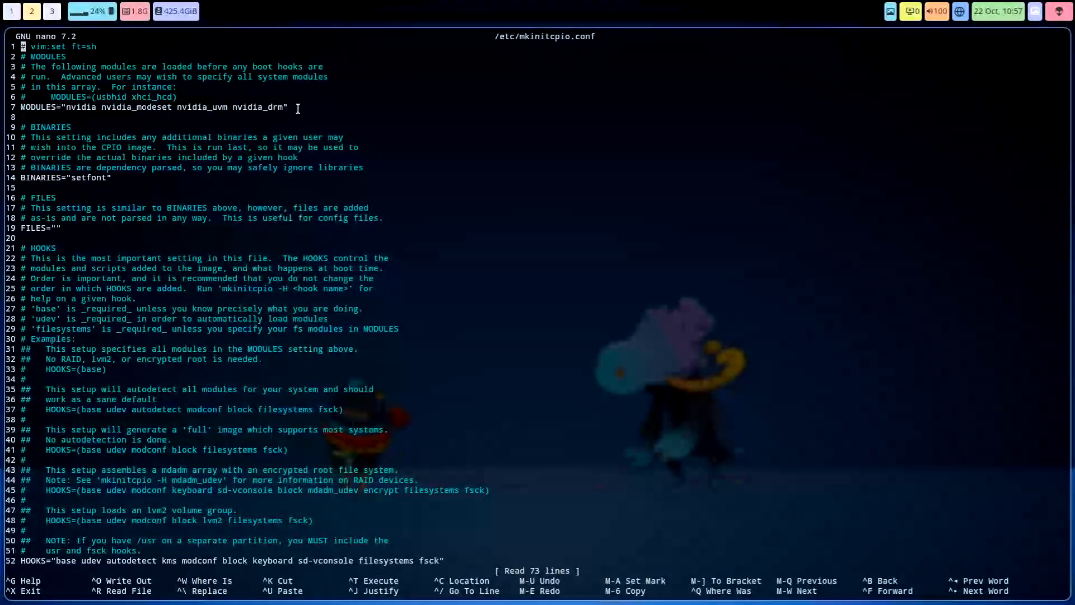
{"action": "mouse_move", "coordinate": [122, 108]}
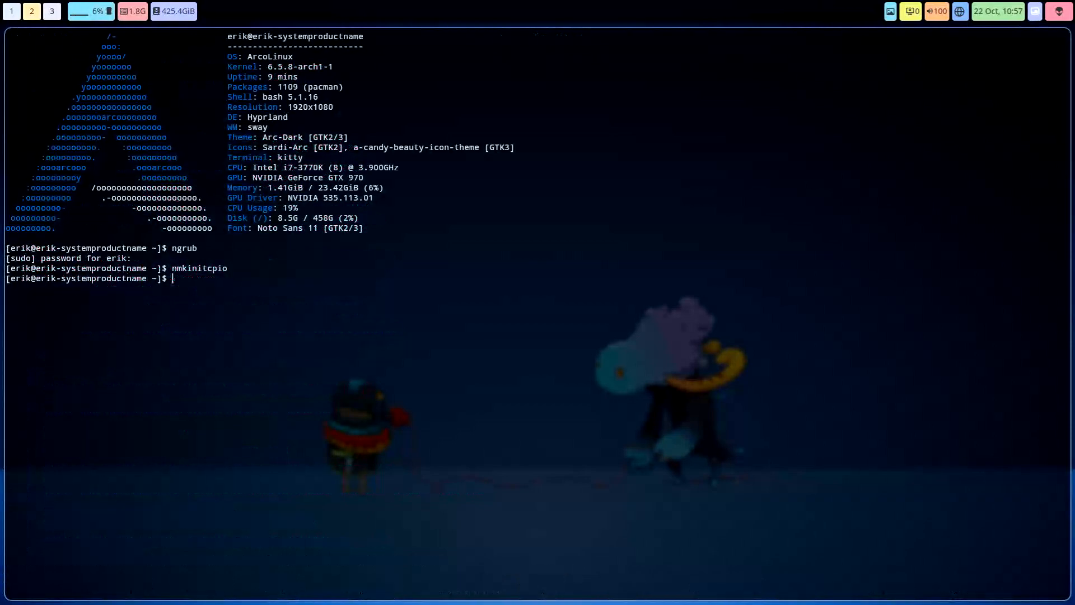
Run update-grub to regenerate the GRUB boot configuration
{"action": "type", "text": "up"}
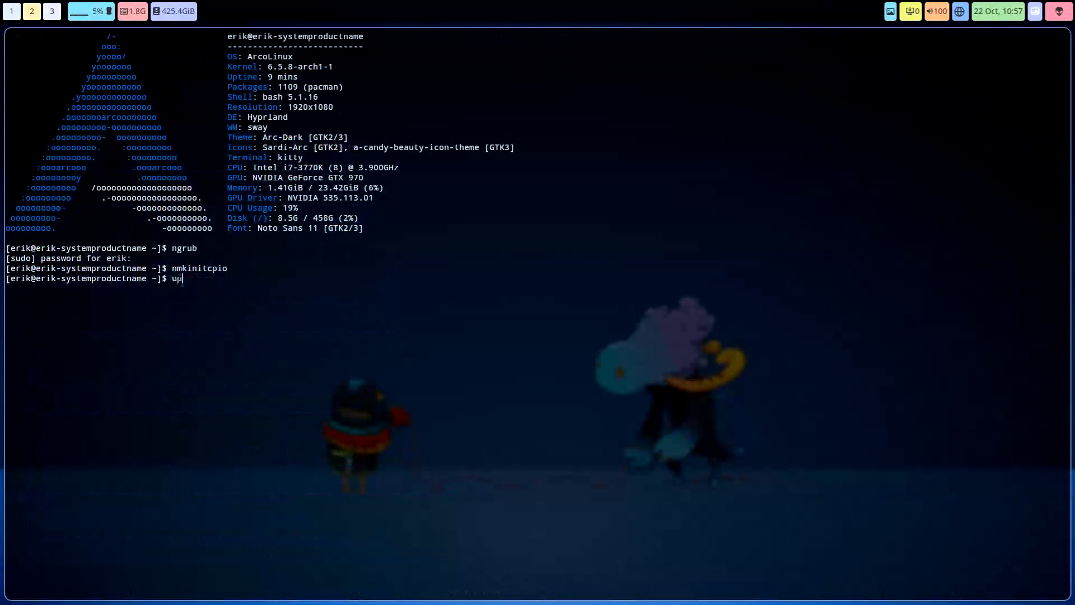
{"action": "type", "text": "date-gruyb"}
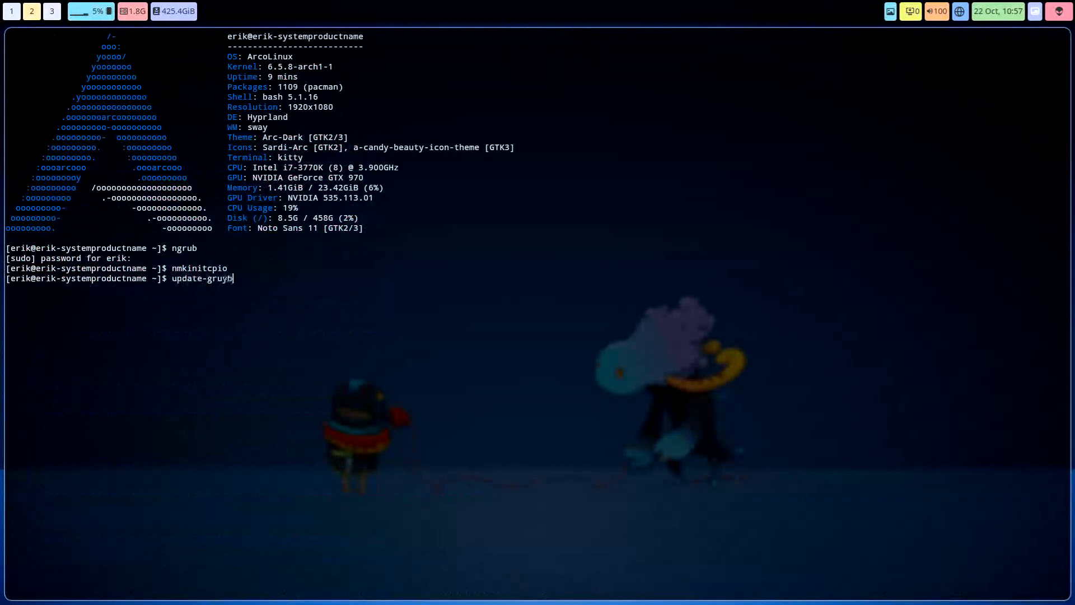
{"action": "key", "text": "Return"}
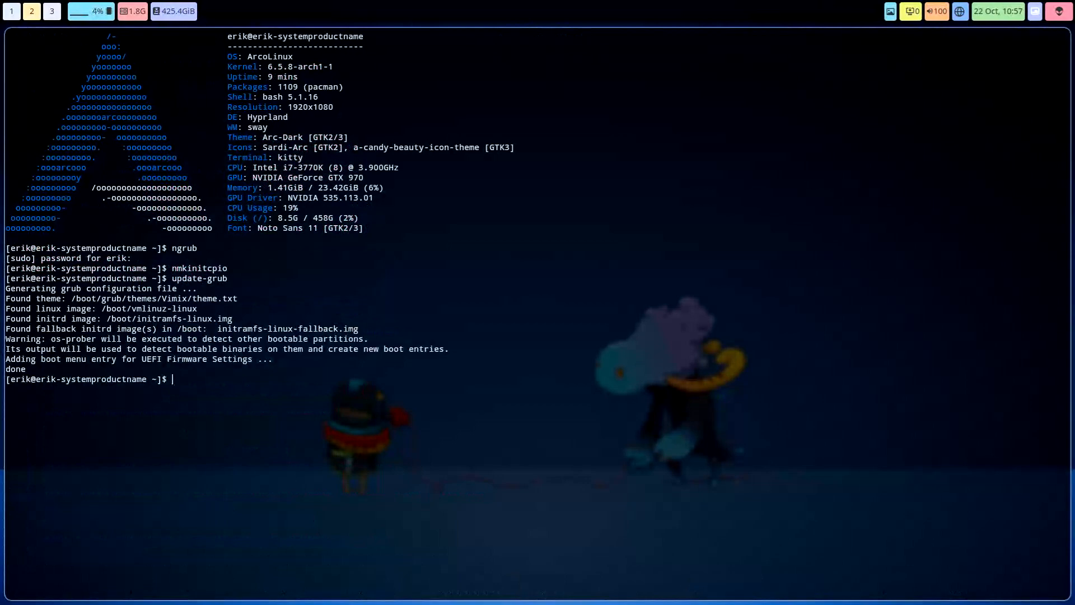
Run sudo mkinitcpio -P to rebuild all initramfs images for 6.5.8-arch1-1
{"action": "type", "text": "sudo mkinitcpio"}
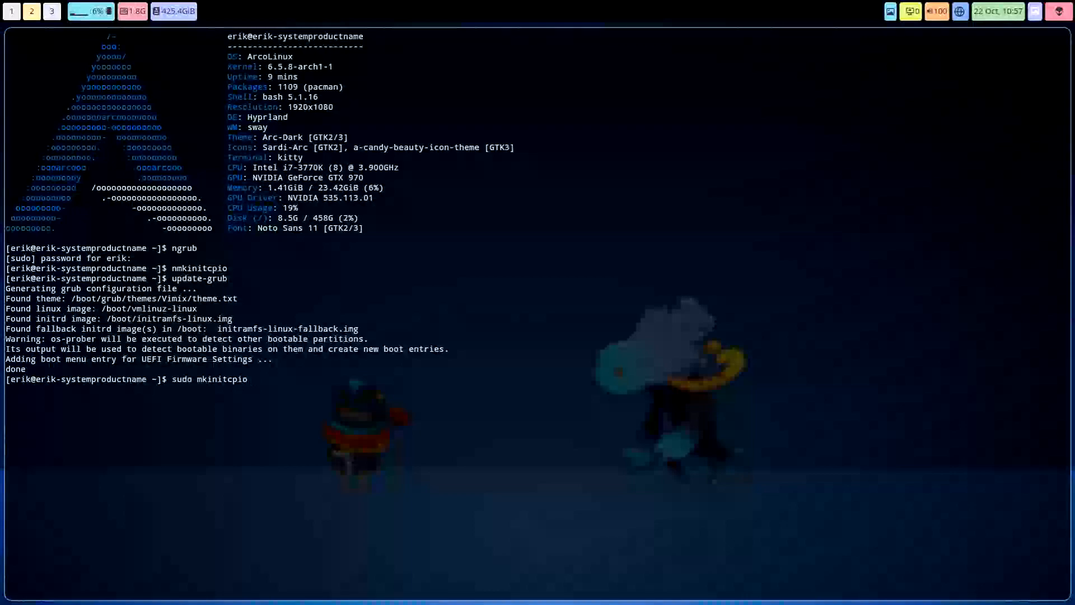
{"action": "key", "text": "Return"}
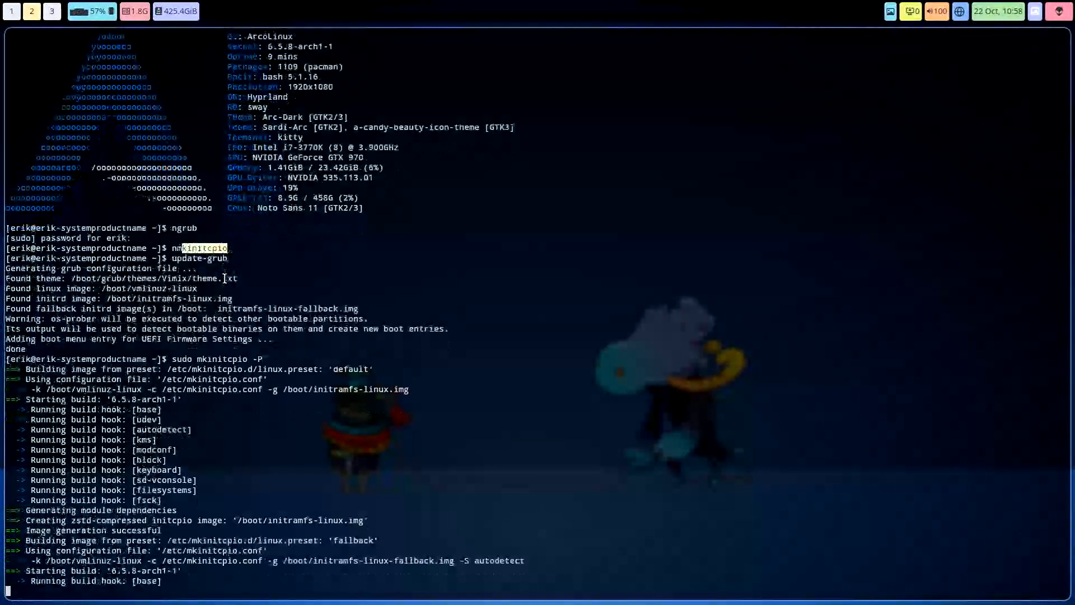
{"action": "scroll", "scroll_direction": "down", "scroll_amount": 3}
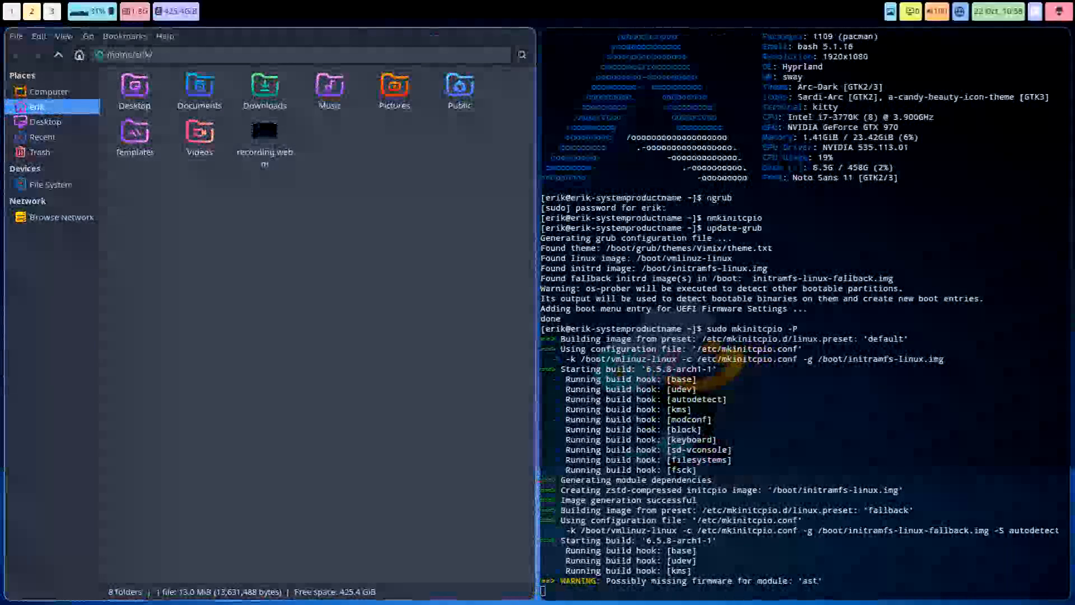
Browse to /etc/profile.d in the file manager and open hyprland.sh in Sublime Text
{"action": "left_click", "coordinate": [50, 184]}
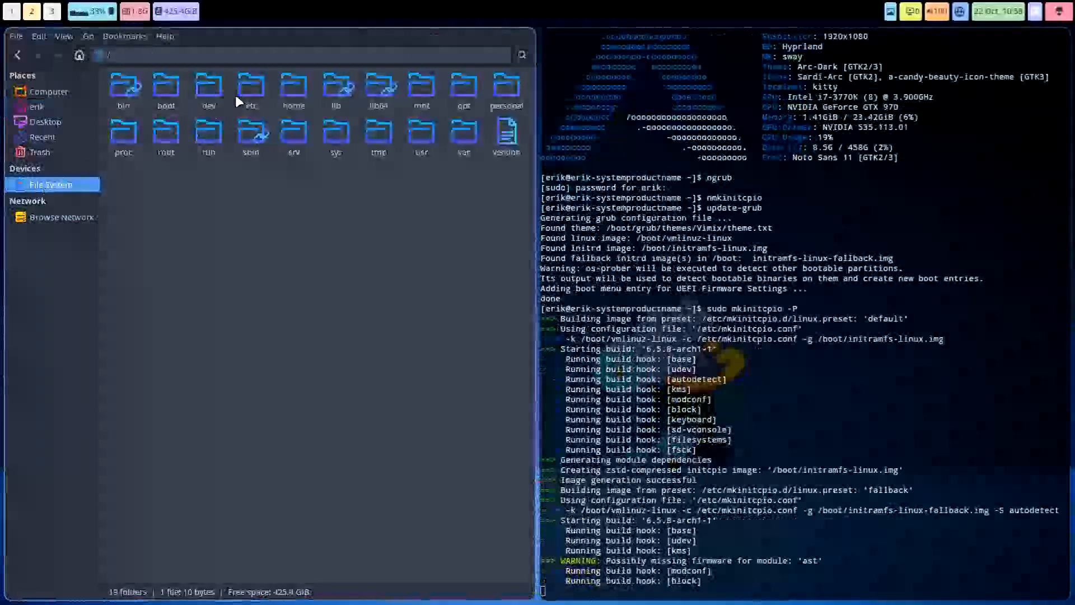
{"action": "double_click", "coordinate": [250, 90]}
{"action": "type", "text": "prof"}
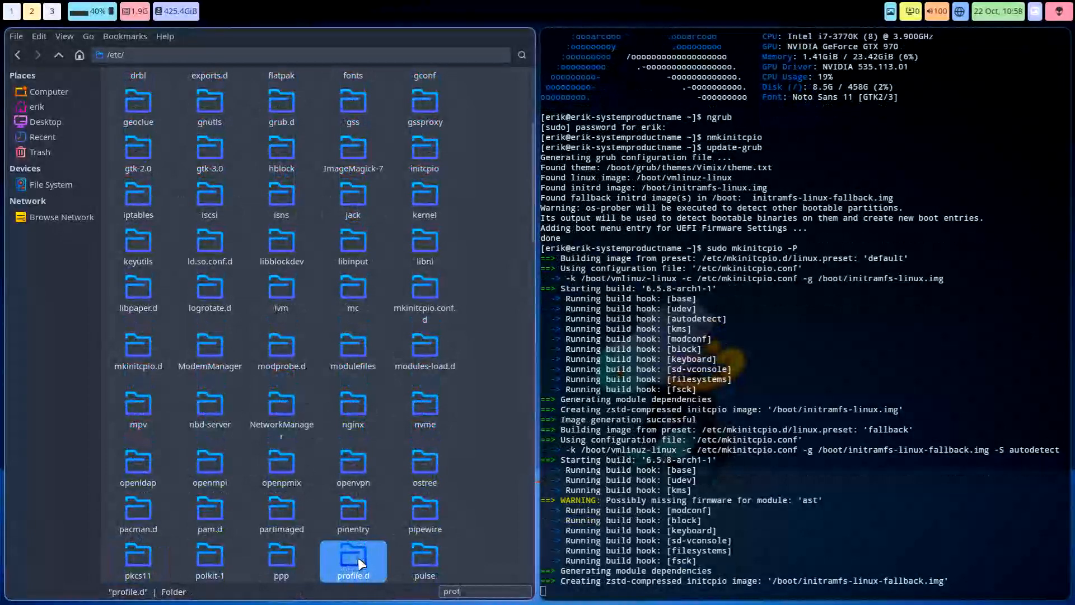
{"action": "double_click", "coordinate": [352, 556]}
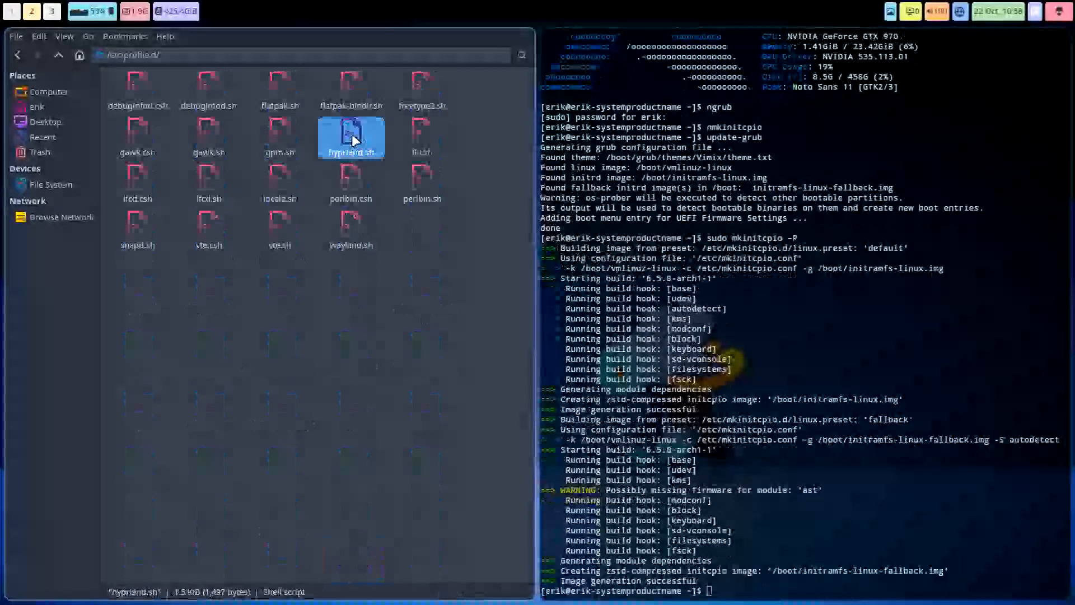
{"action": "double_click", "coordinate": [350, 138]}
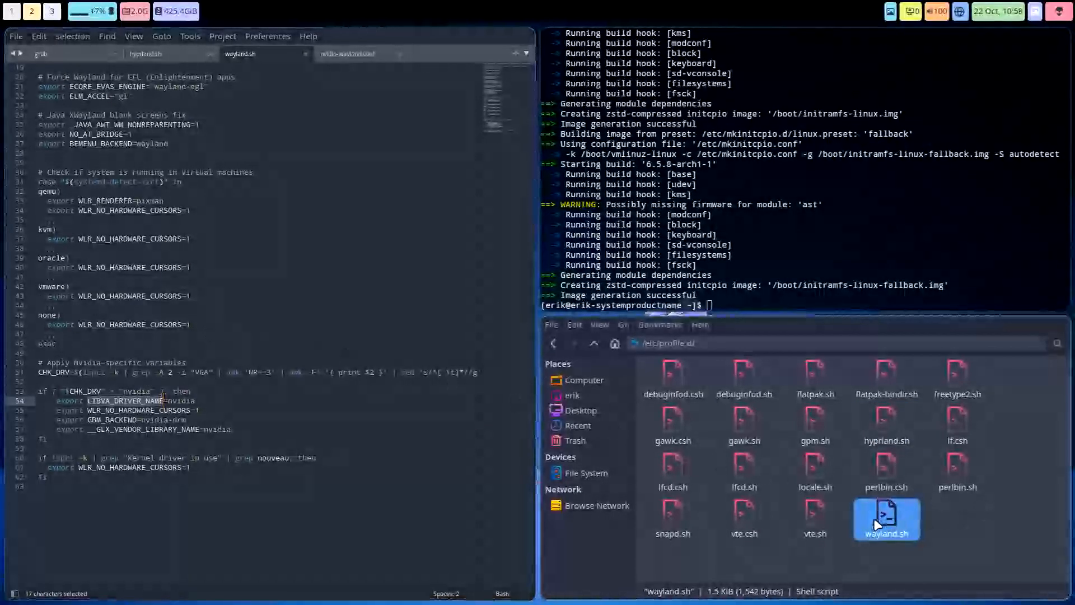
Review the Nvidia Wayland variables in hyprland.sh and wayland.sh, switching between their tabs
{"action": "left_click", "coordinate": [884, 425]}
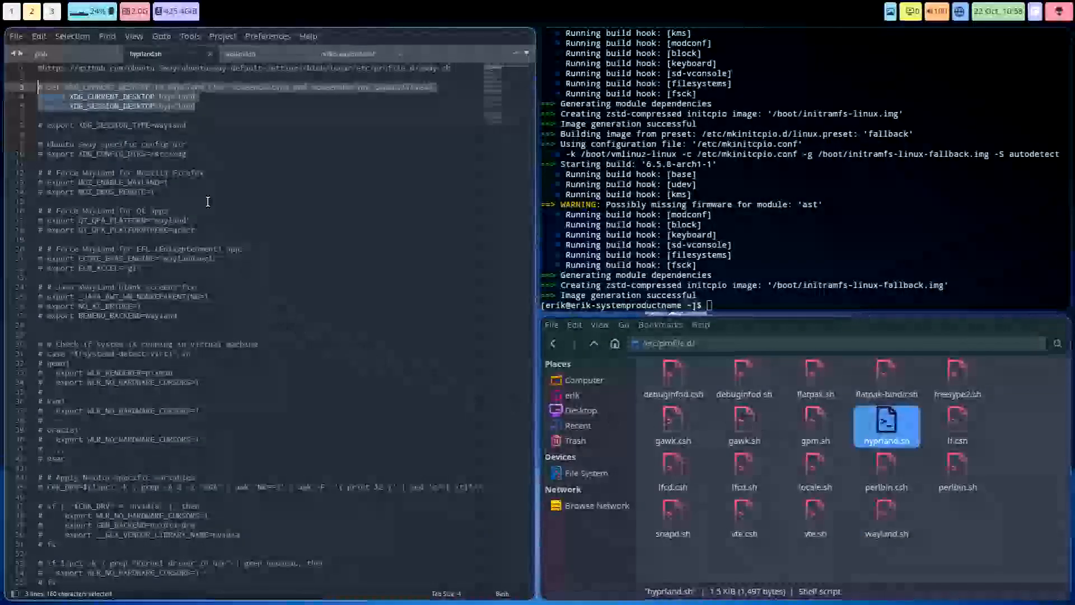
{"action": "left_click", "coordinate": [239, 54]}
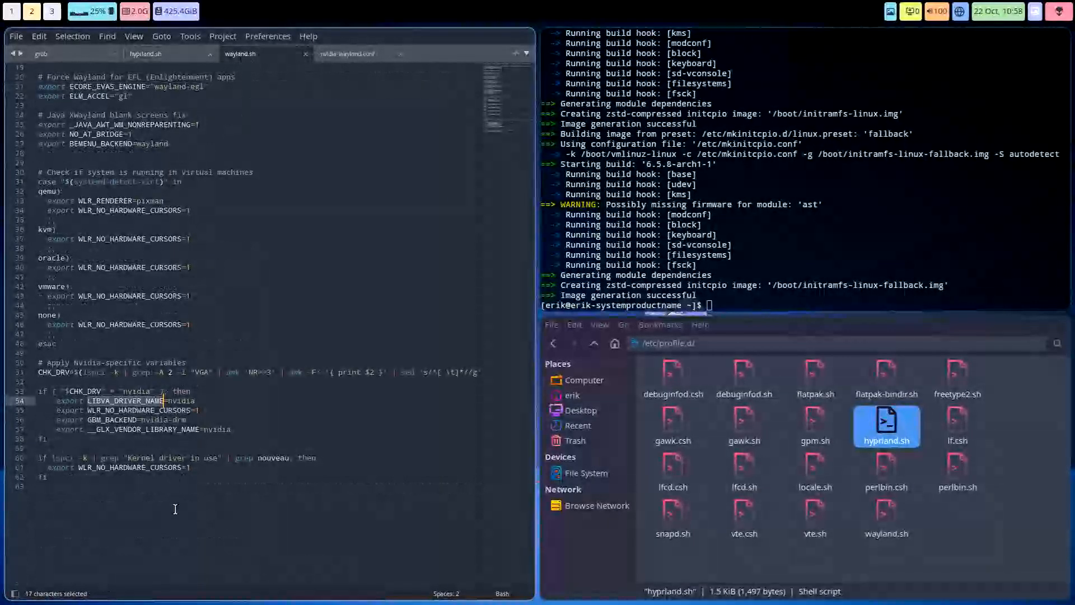
{"action": "scroll", "scroll_direction": "up", "scroll_amount": 3}
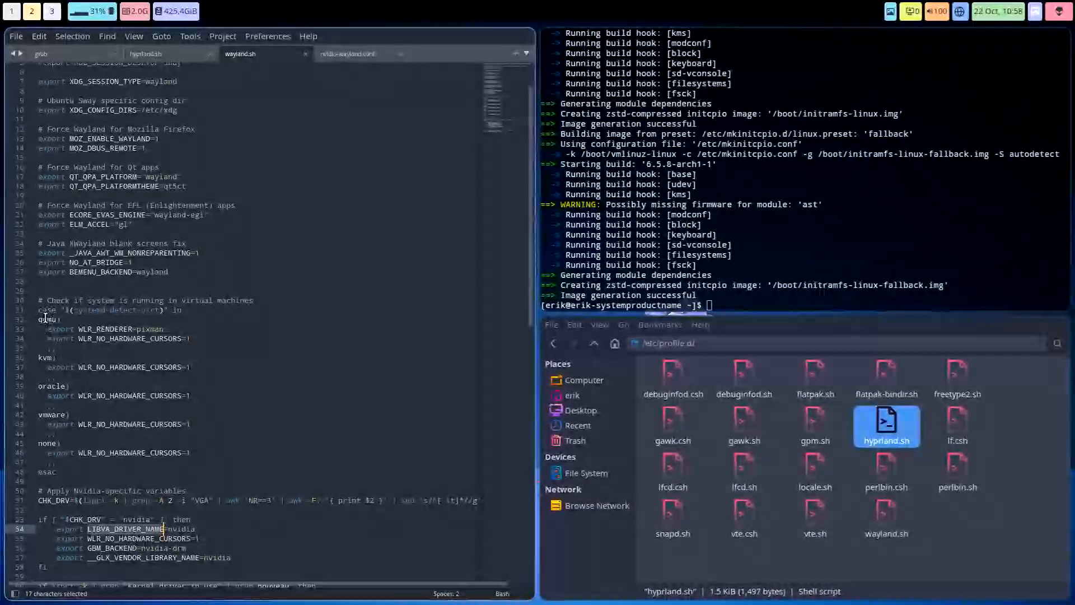
{"action": "left_click", "coordinate": [68, 443]}
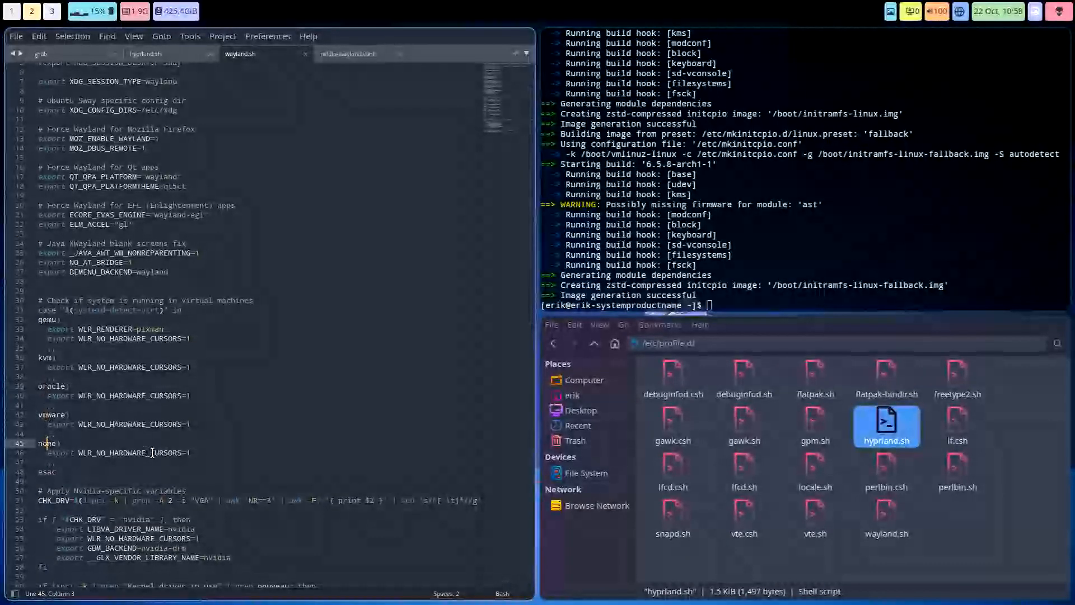
{"action": "scroll", "scroll_direction": "up", "scroll_amount": 3}
{"action": "type", "text": "mo"}
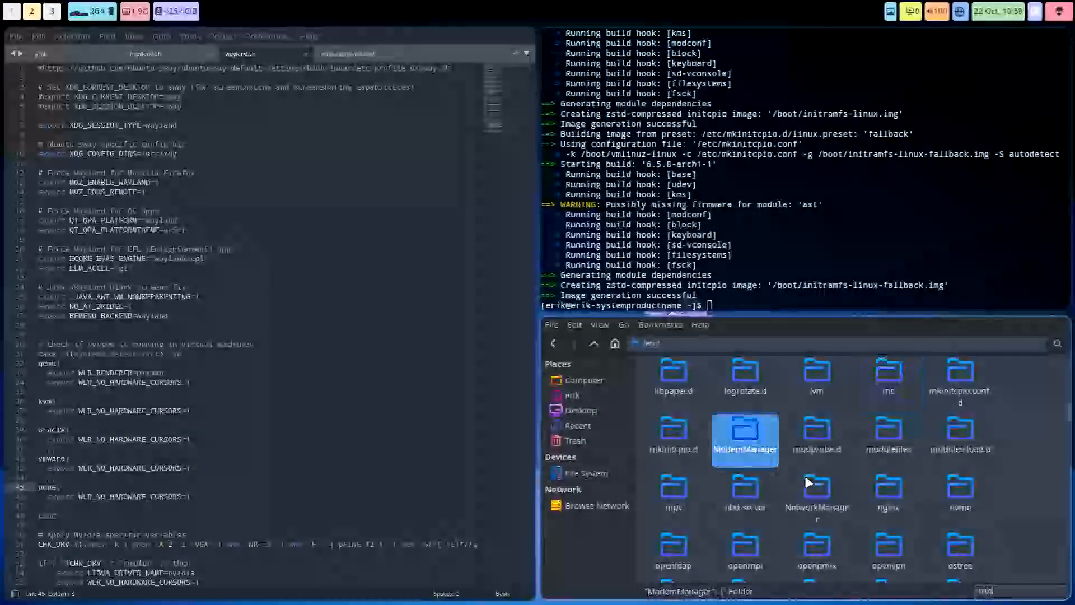
Open /etc/modprobe.d/nvidia-wayland.conf in Sublime Text showing the nvidia-drm modeset=1 option
{"action": "double_click", "coordinate": [817, 435]}
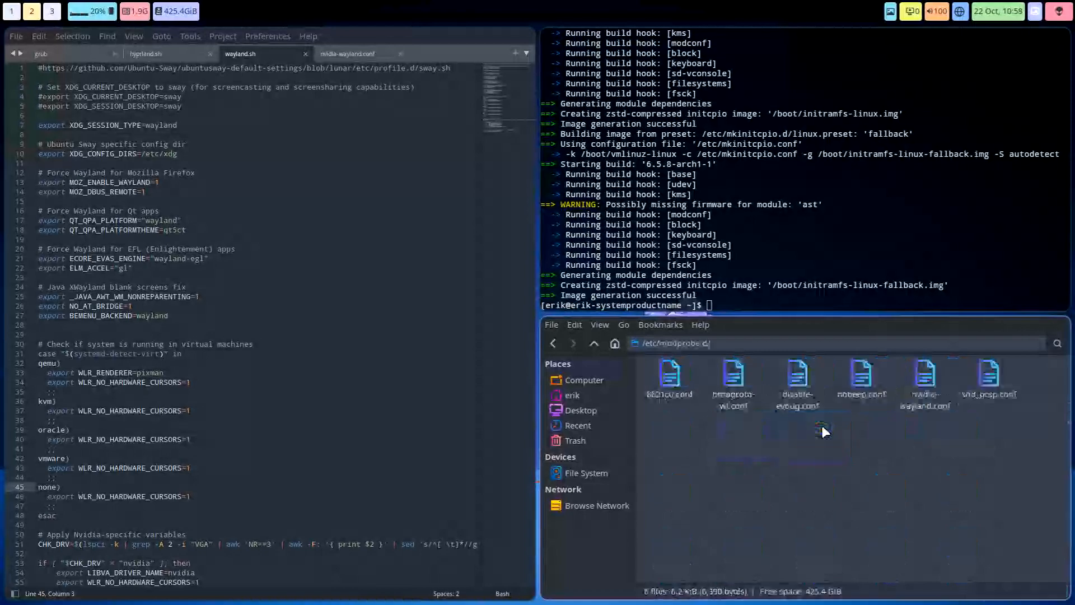
{"action": "double_click", "coordinate": [924, 381]}
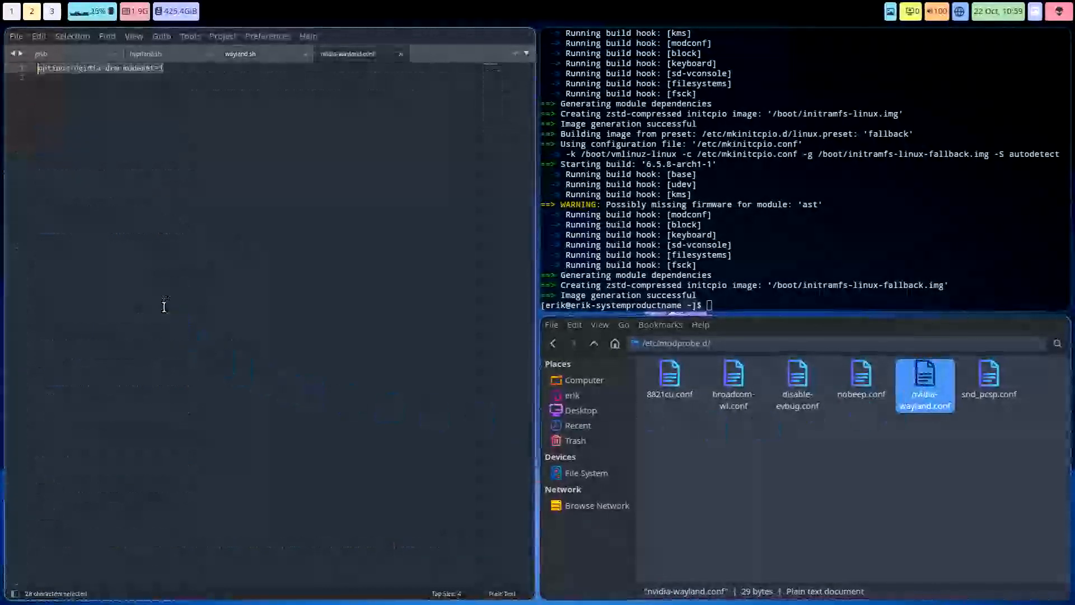